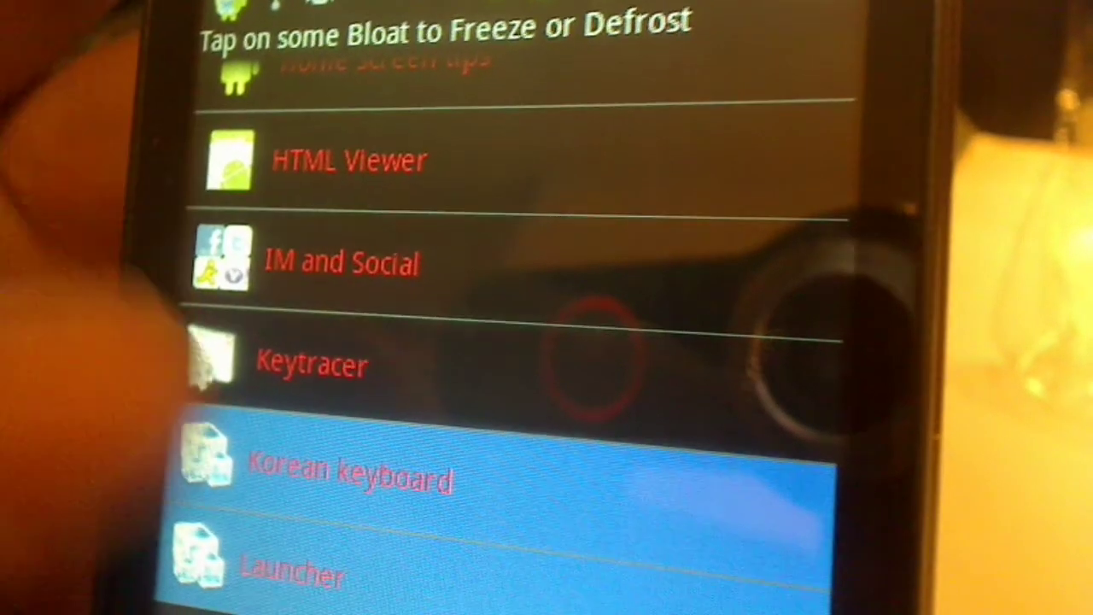
Search Snappz Market for 'bloatfreeze' and show the 'Results For bloatfreeze' page.
scroll(down, 3)
text(bloatfreez)
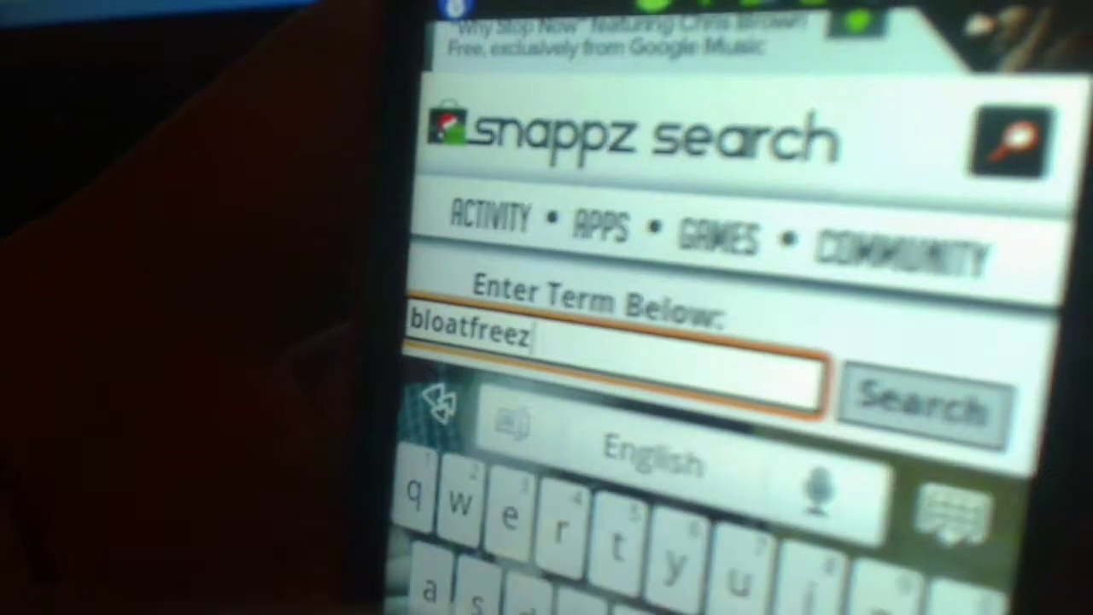
click(922, 402)
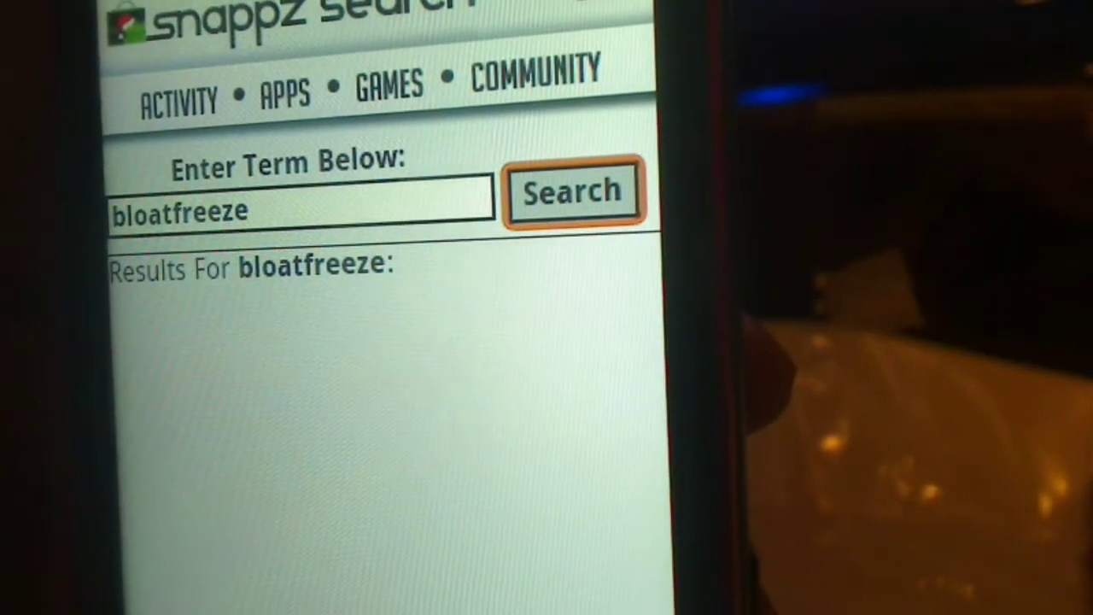